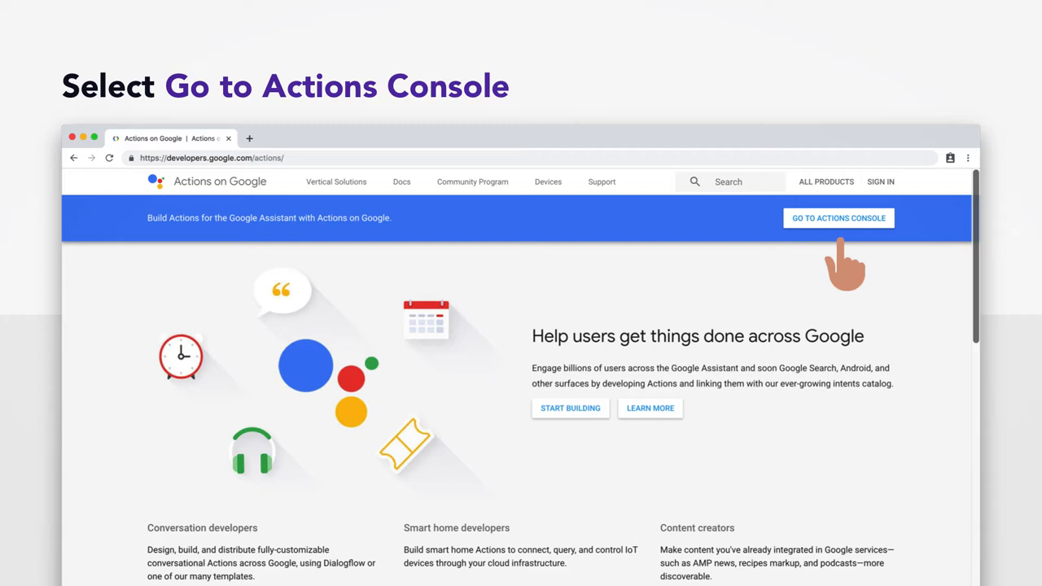
Step: Go from the developer site to the Actions console welcome page
{"action": "left_click", "coordinate": [837, 218]}
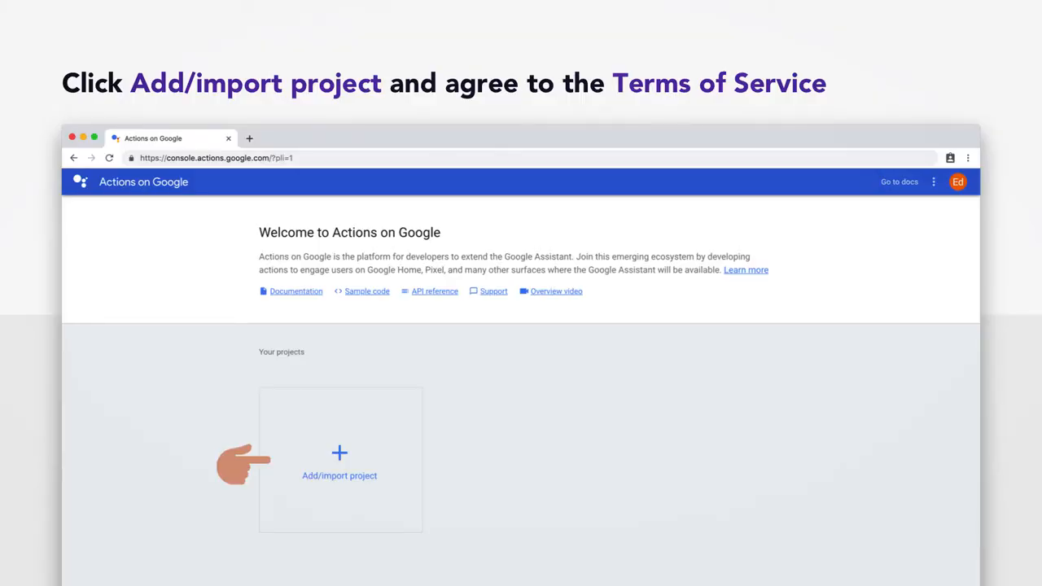
Step: Add a new project and create it, reaching the onboarding page of Action categories
{"action": "left_click", "coordinate": [339, 453]}
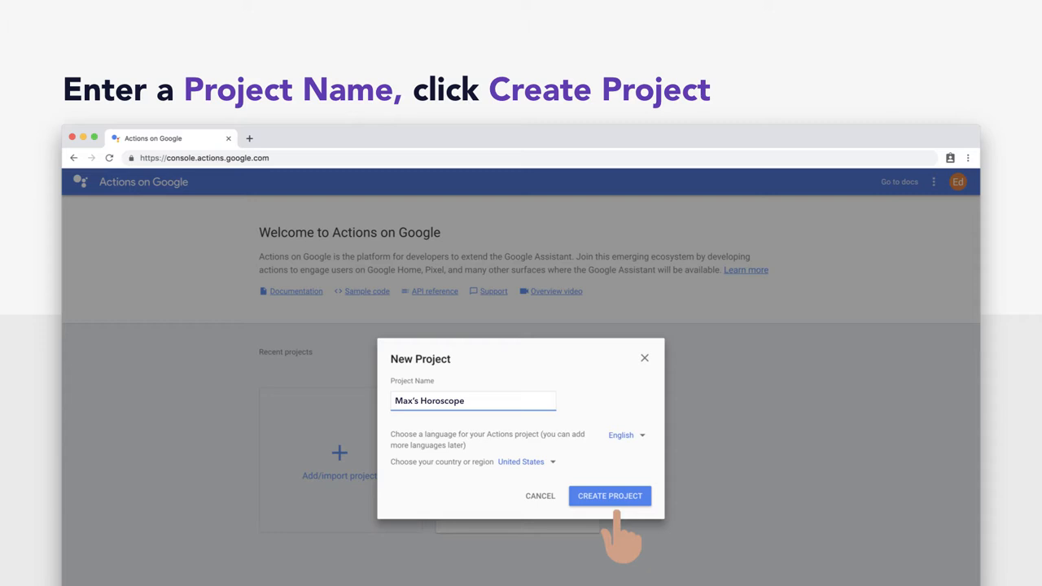
{"action": "left_click", "coordinate": [608, 495]}
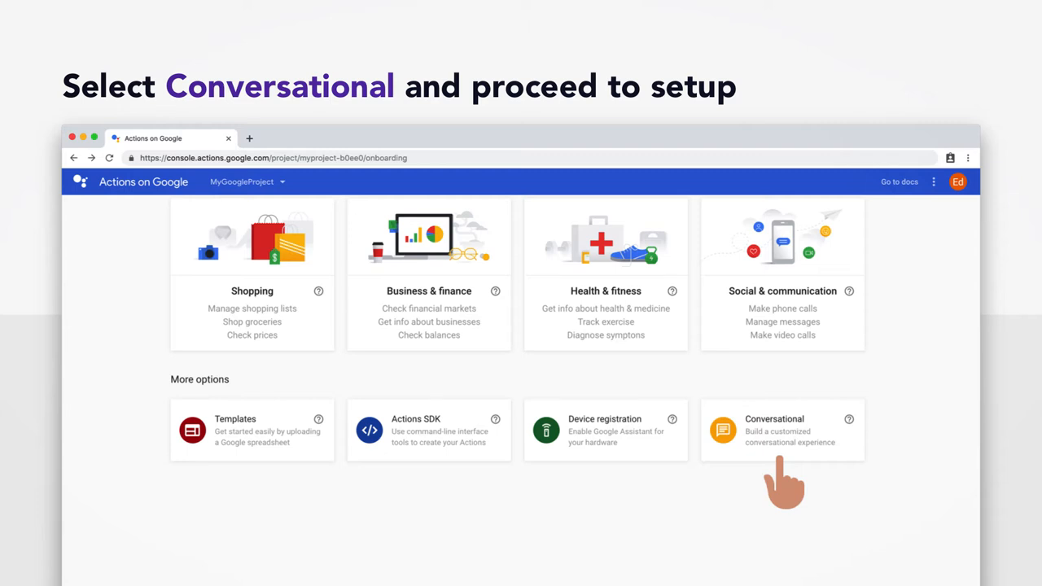
Step: Choose the Conversational card and reach the invocation settings for display name Ed's Horoscopes
{"action": "left_click", "coordinate": [781, 429]}
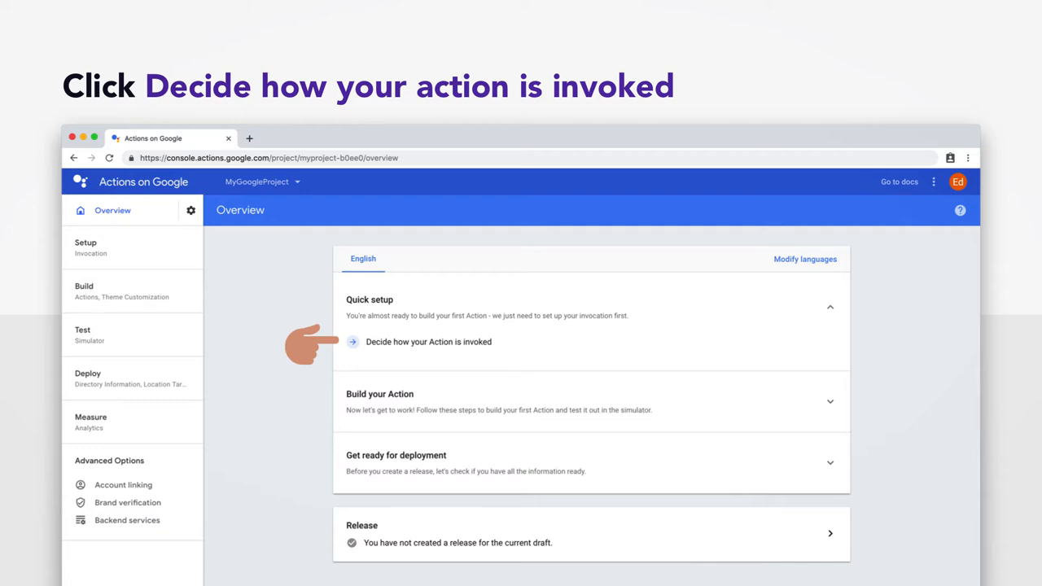
{"action": "left_click", "coordinate": [429, 342]}
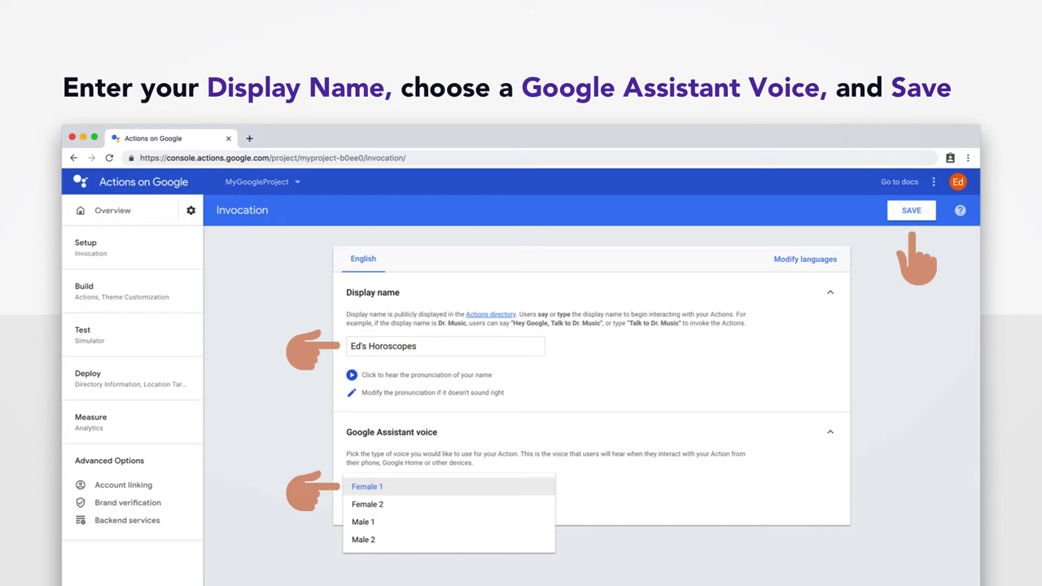
Step: Save the invocation settings and start creating the first Action with Custom intent offered
{"action": "left_click", "coordinate": [911, 210]}
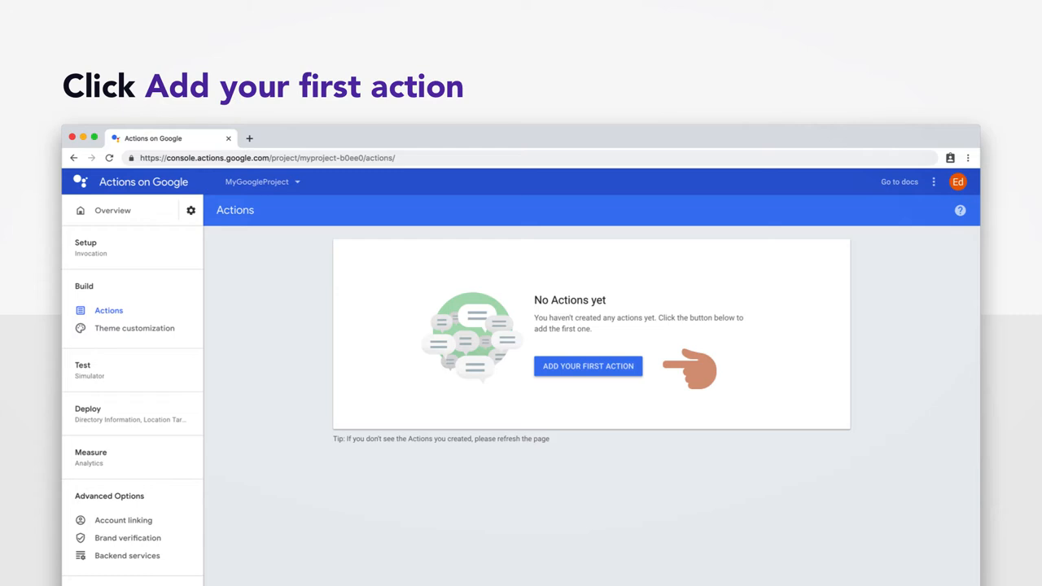
{"action": "left_click", "coordinate": [588, 364]}
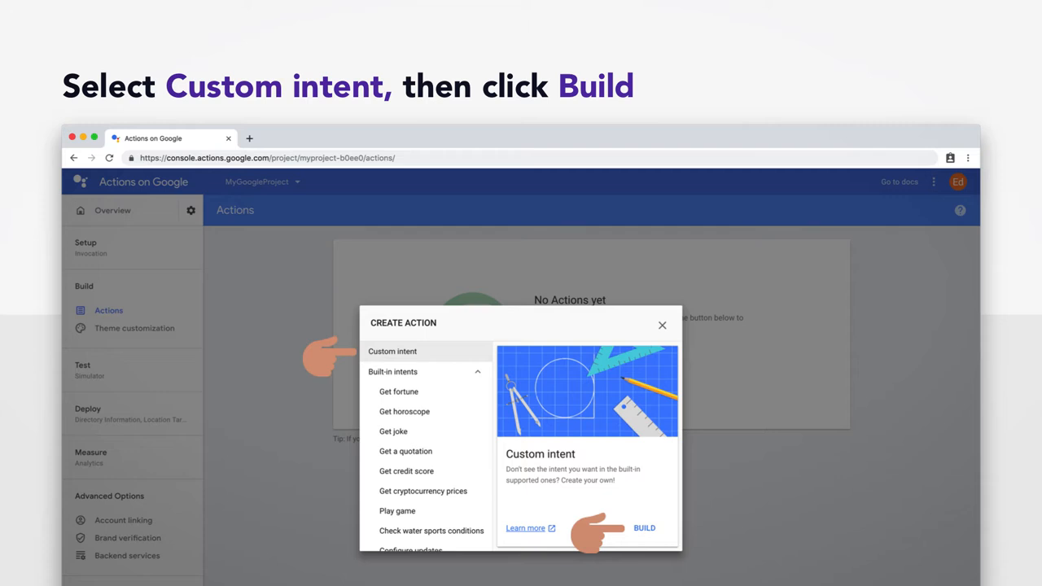